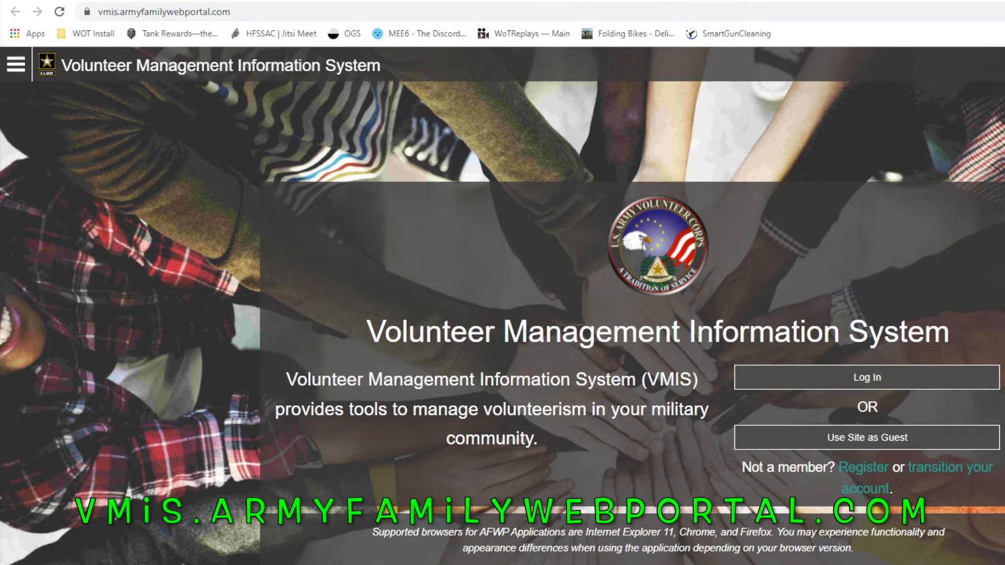
pyautogui.moveTo(983, 516)
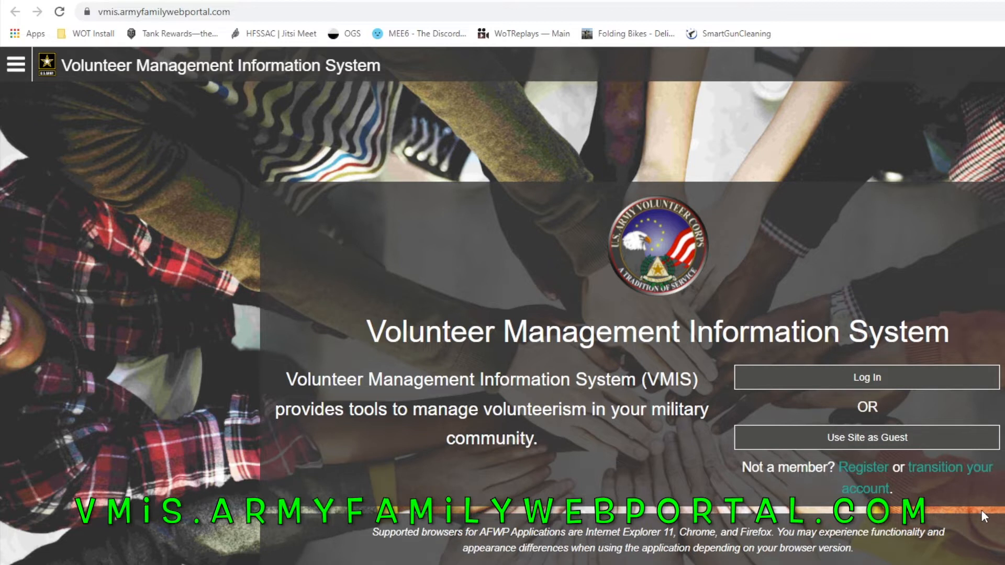
pyautogui.moveTo(954, 498)
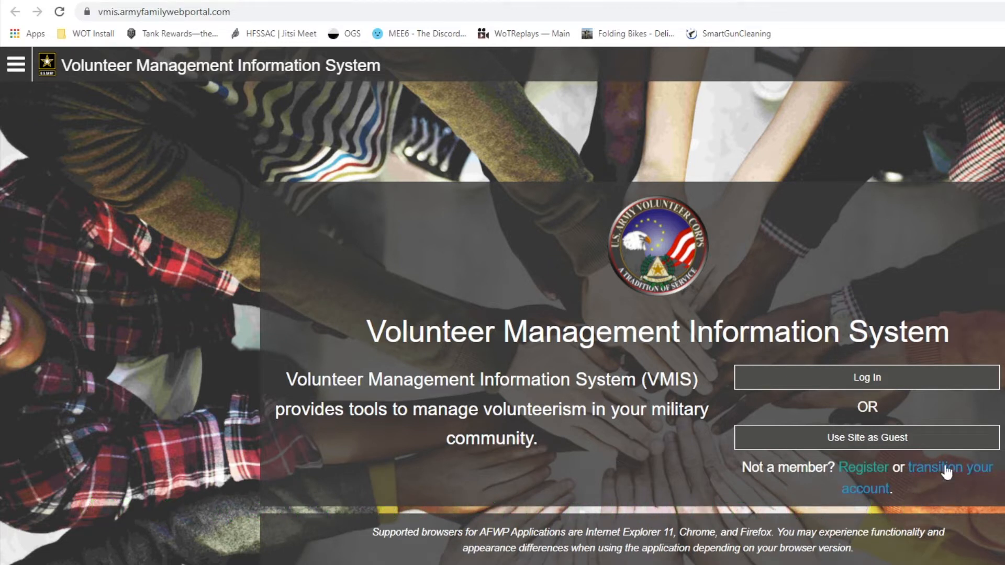
# Enter the old AOS username and submit it for transition to AFWP
pyautogui.click(950, 468)
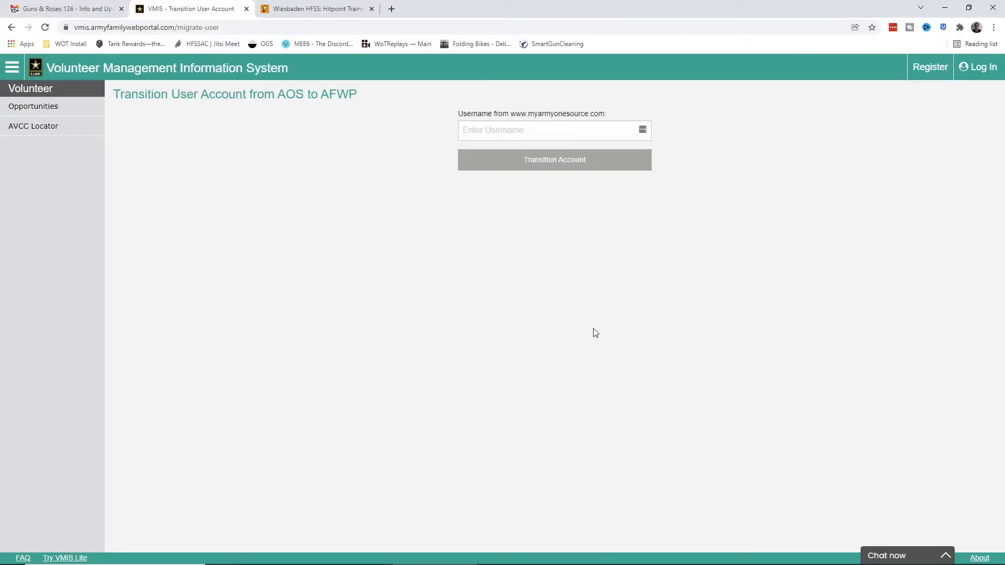
pyautogui.click(553, 131)
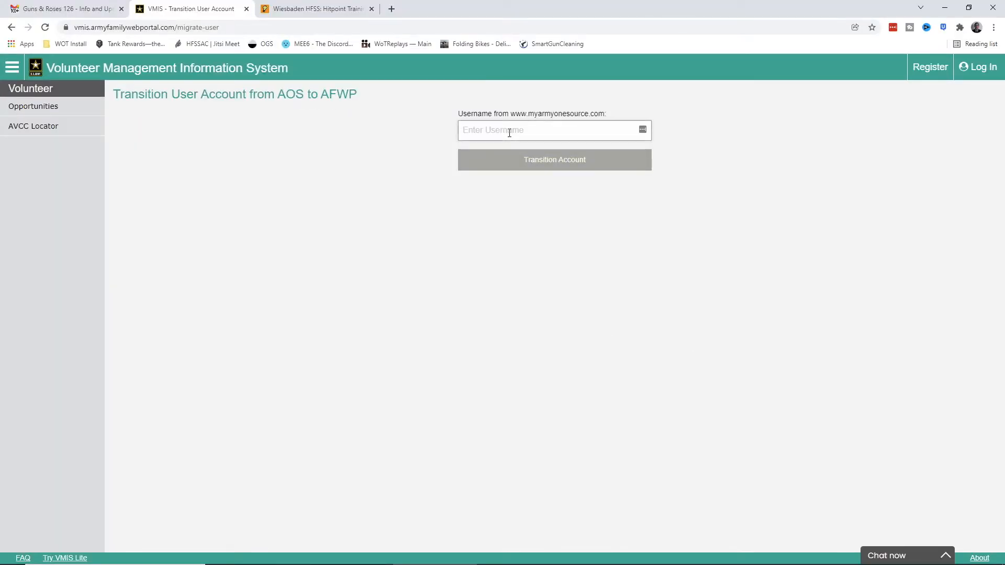
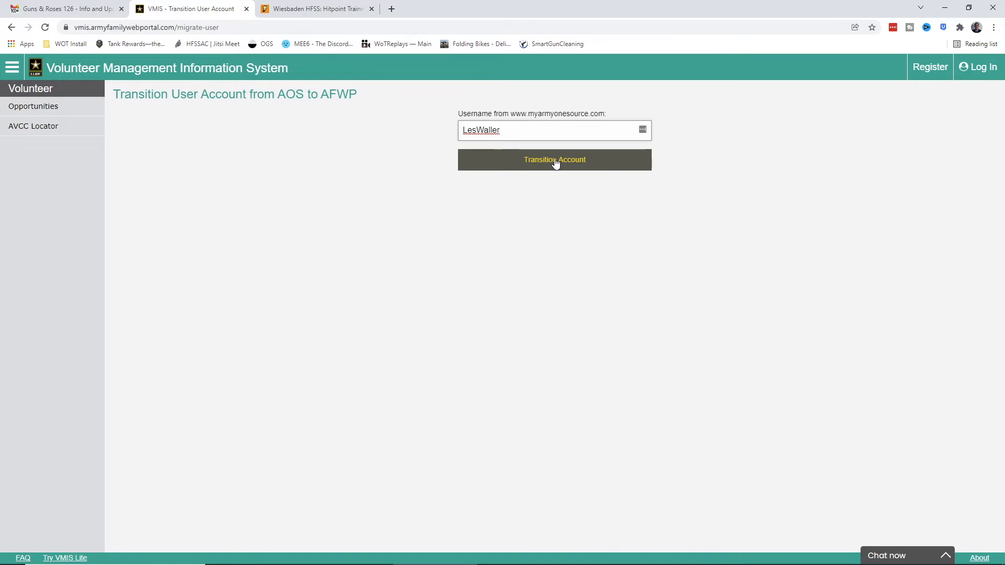
pyautogui.click(554, 160)
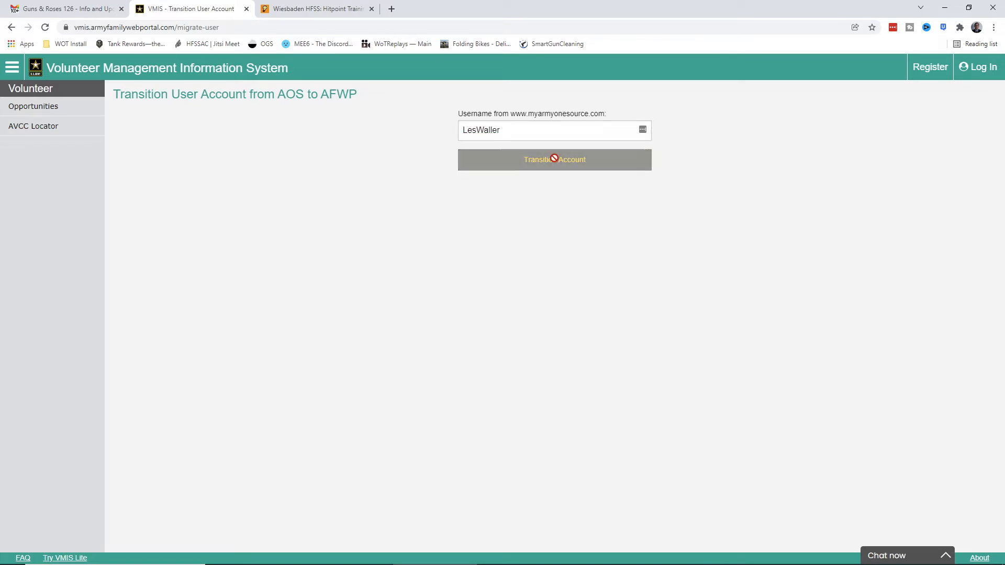
pyautogui.click(554, 160)
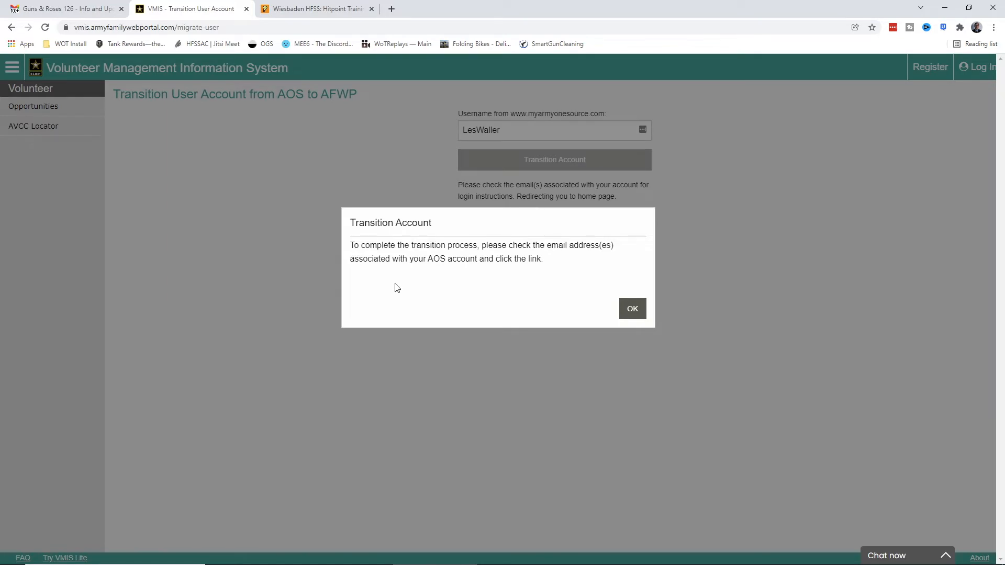
pyautogui.moveTo(512, 312)
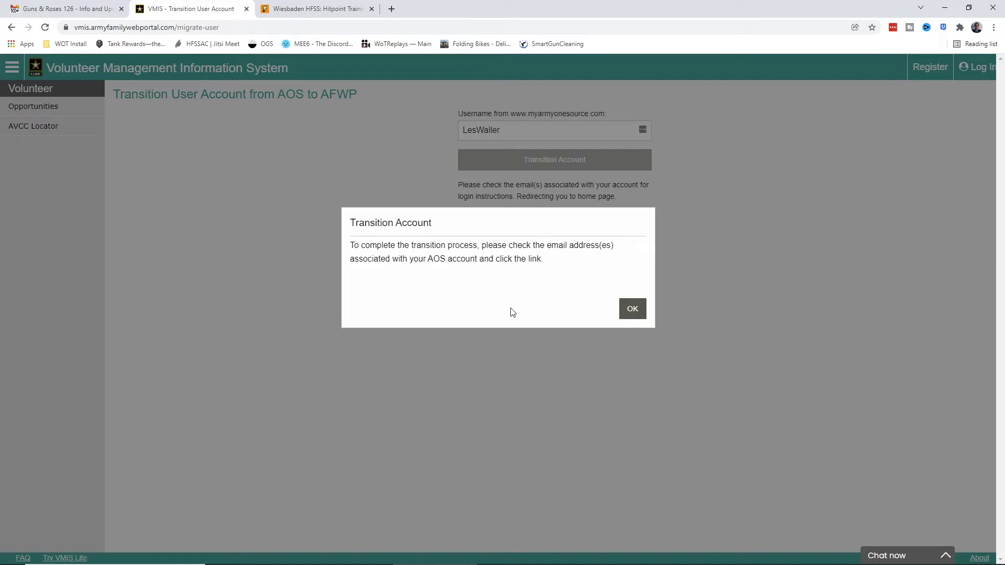
pyautogui.moveTo(555, 162)
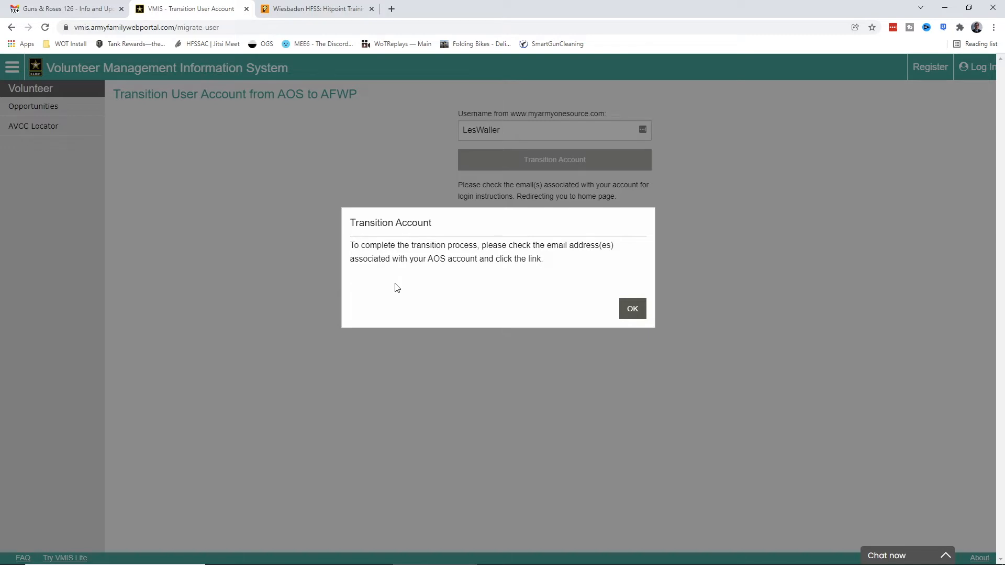
pyautogui.moveTo(502, 314)
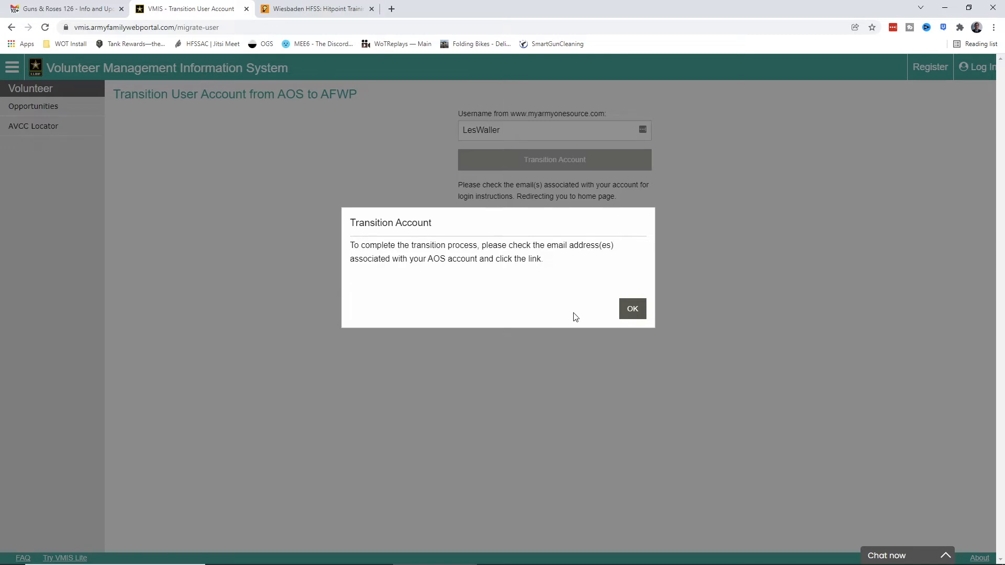
# Acknowledge the check-your-email notice for the Transition Account request
pyautogui.click(632, 308)
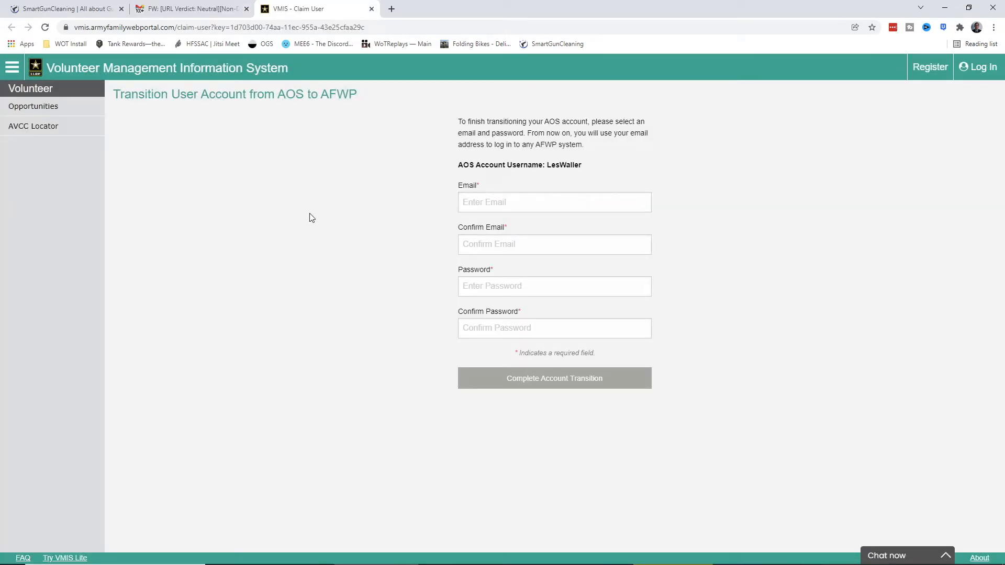
pyautogui.click(555, 202)
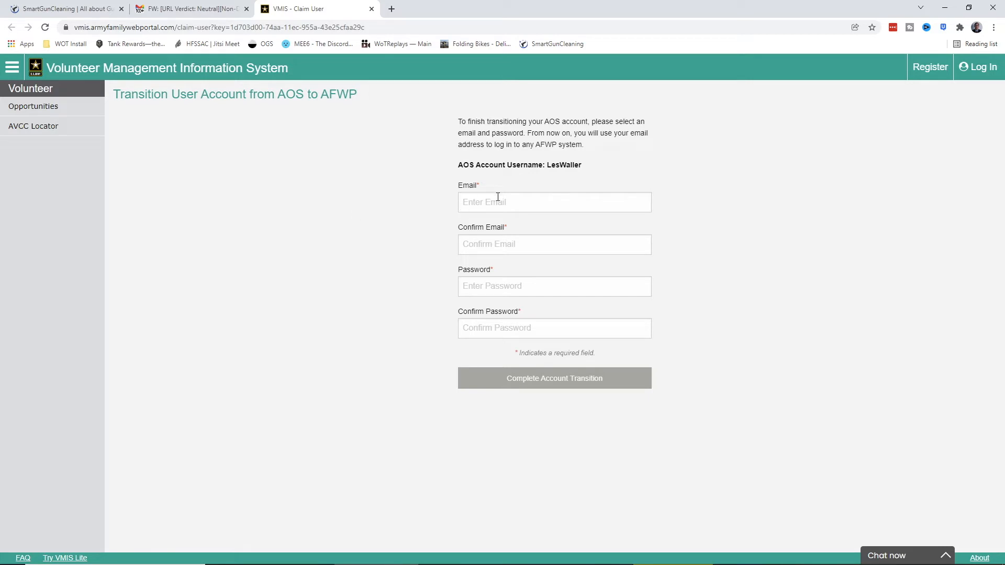
pyautogui.moveTo(409, 197)
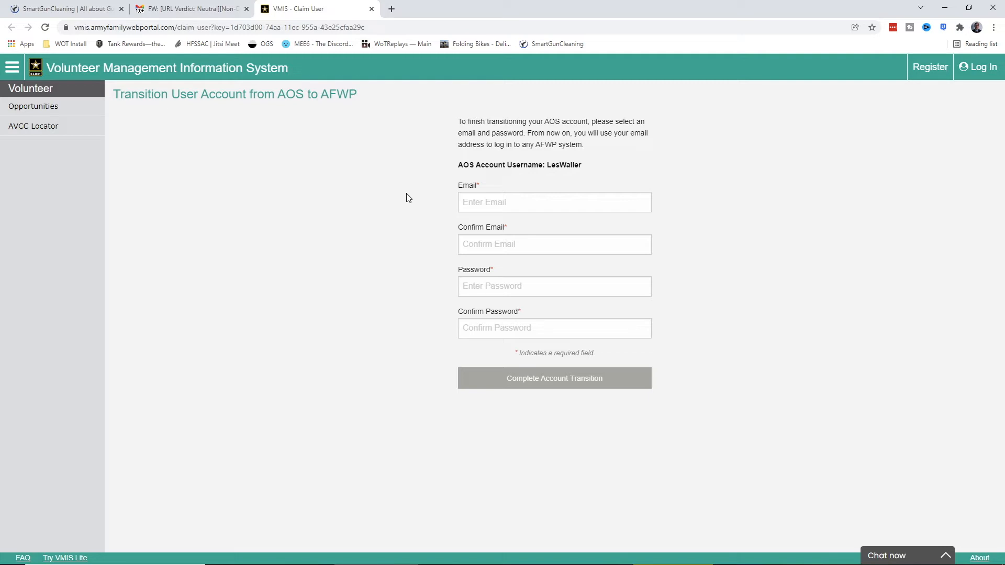
pyautogui.moveTo(414, 187)
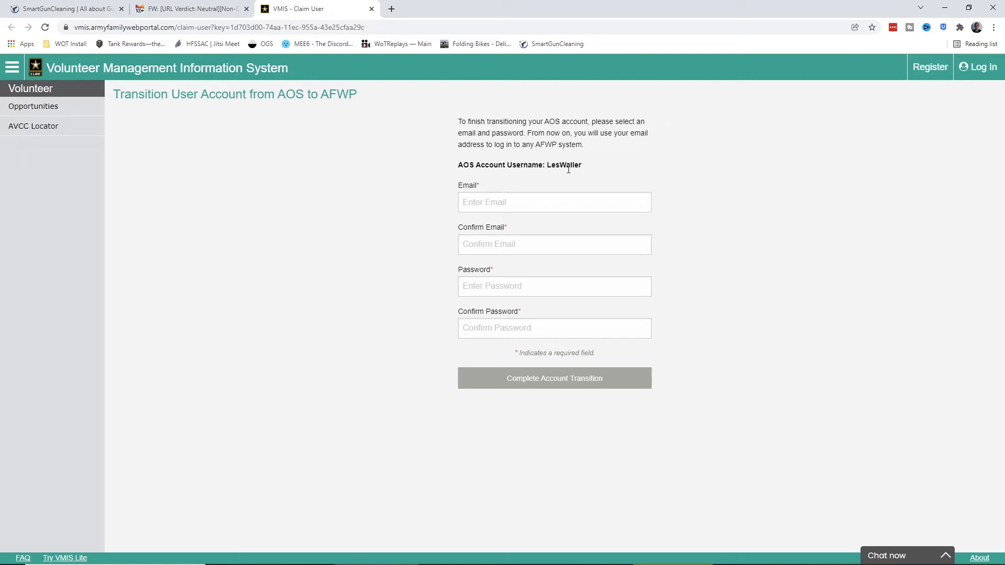
pyautogui.moveTo(335, 207)
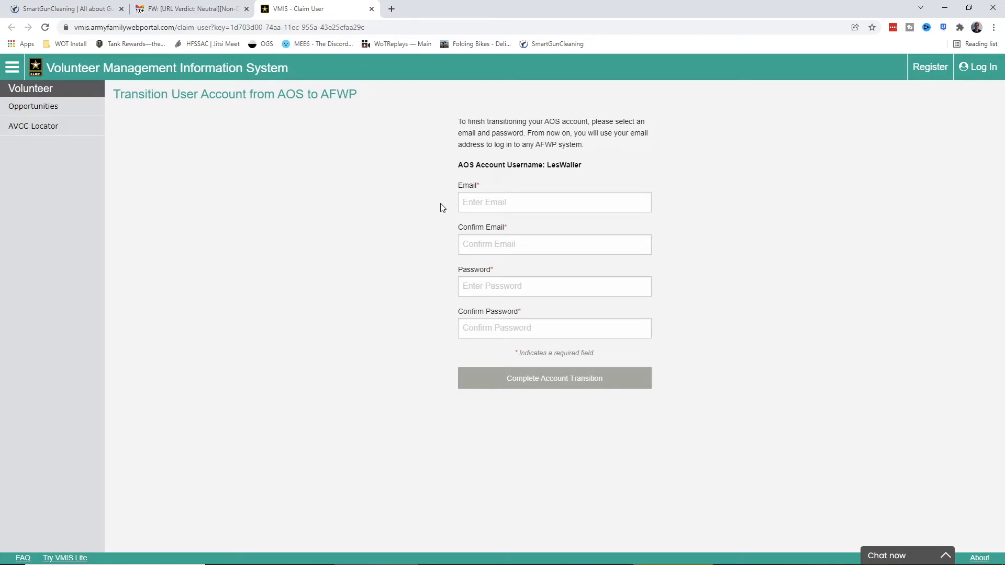
pyautogui.click(553, 203)
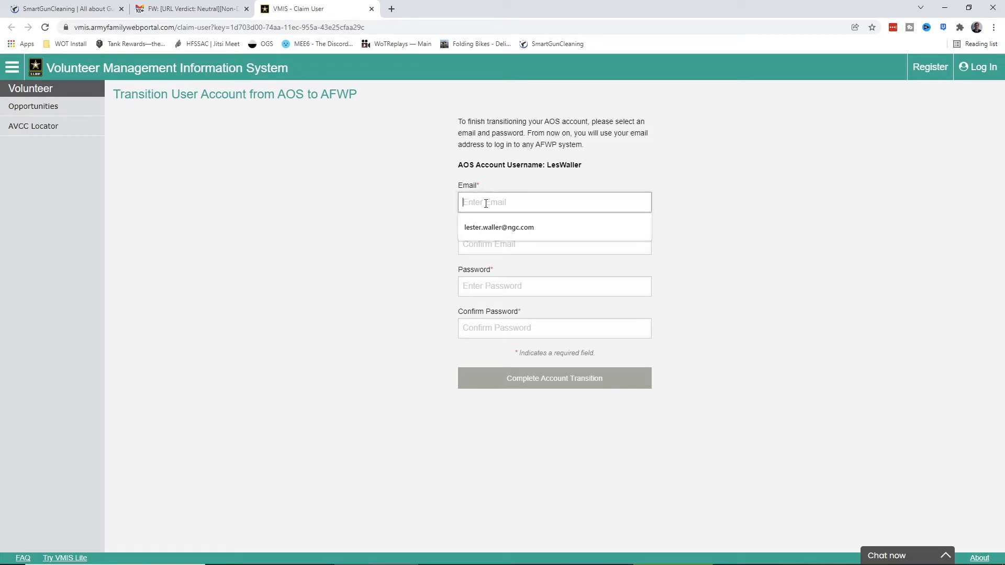
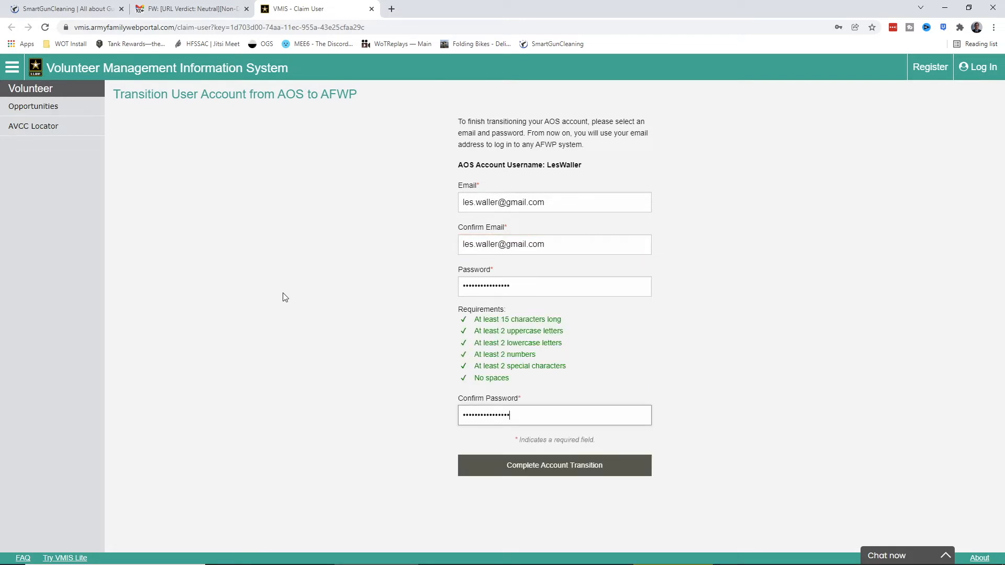
pyautogui.moveTo(519, 474)
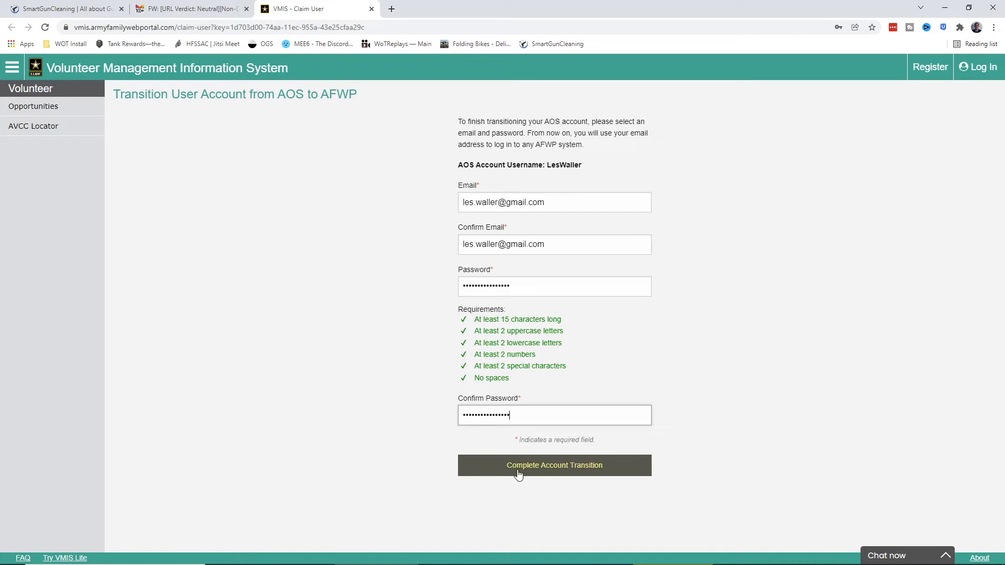
pyautogui.moveTo(531, 474)
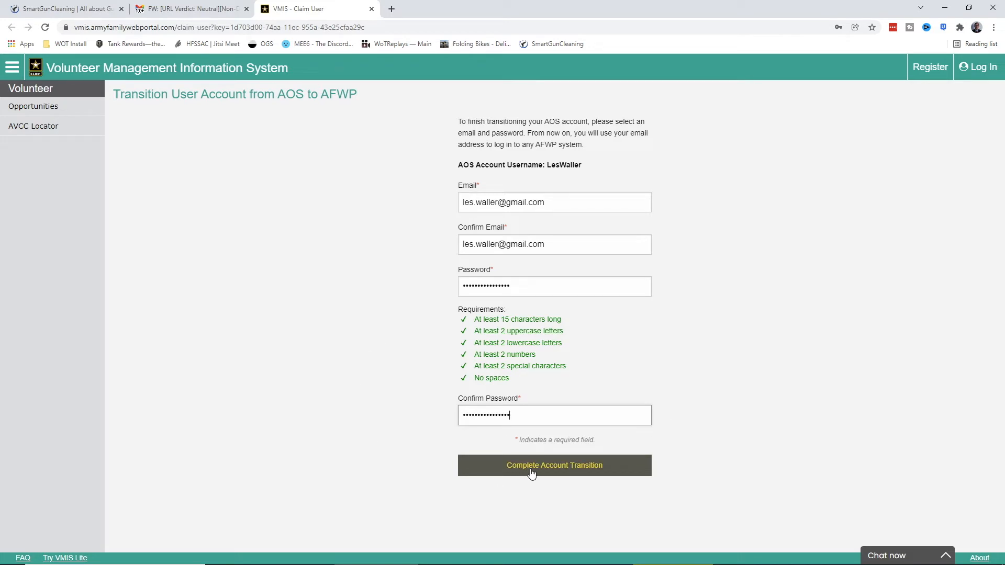
pyautogui.click(554, 466)
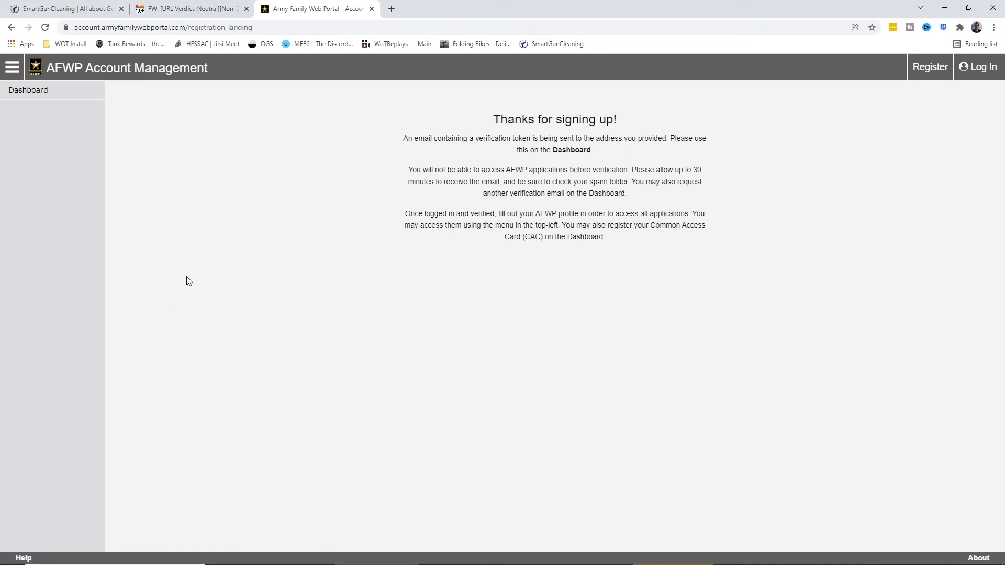
pyautogui.moveTo(185, 274)
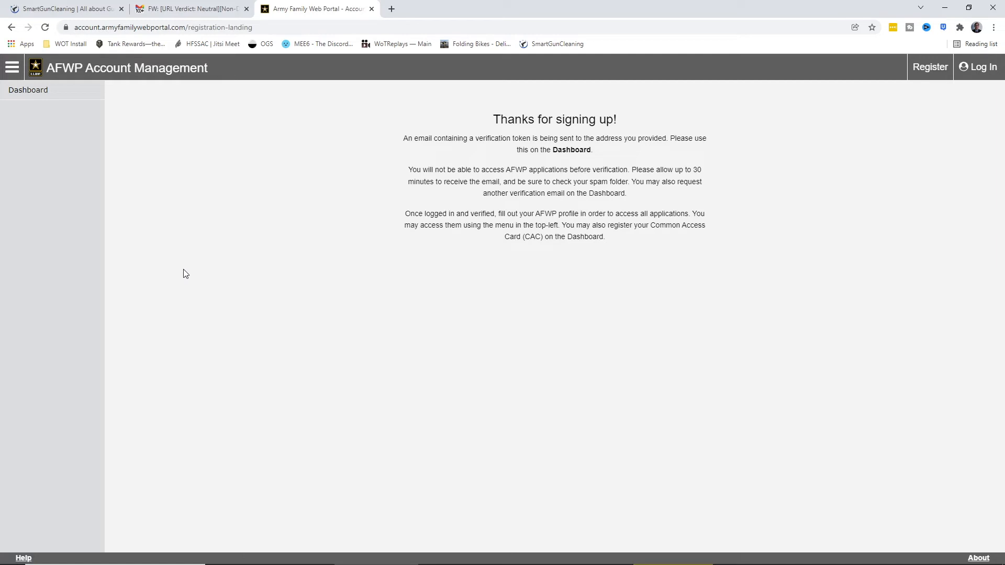
pyautogui.moveTo(201, 240)
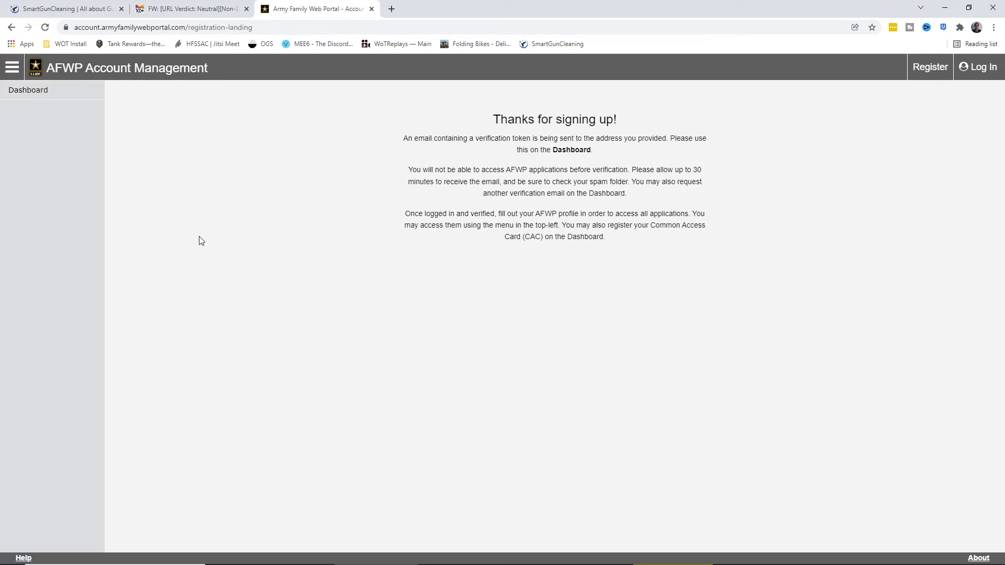
pyautogui.moveTo(203, 234)
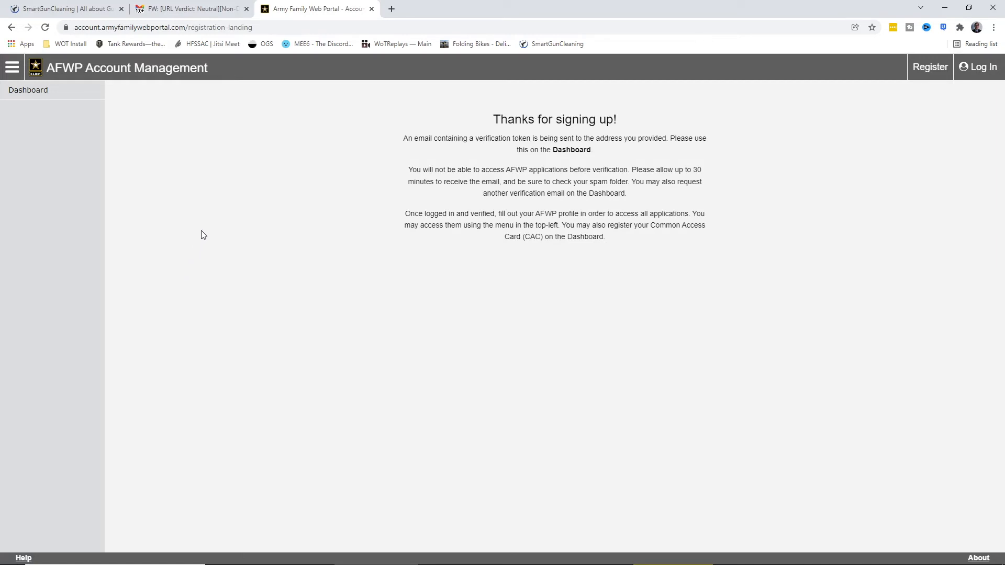
pyautogui.moveTo(199, 225)
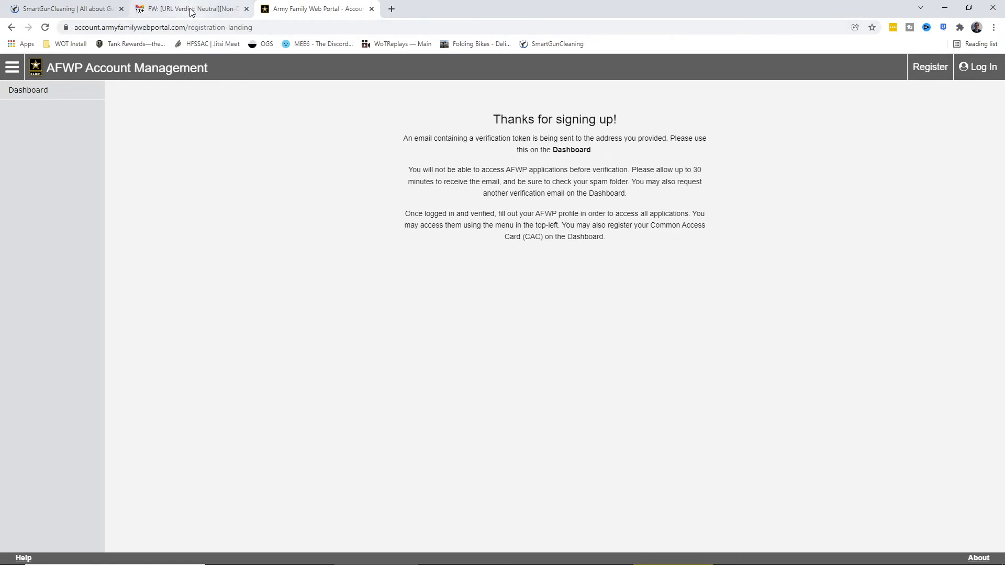
# Switch to Gmail to view the AFWP Account Registered email with the token
pyautogui.click(189, 8)
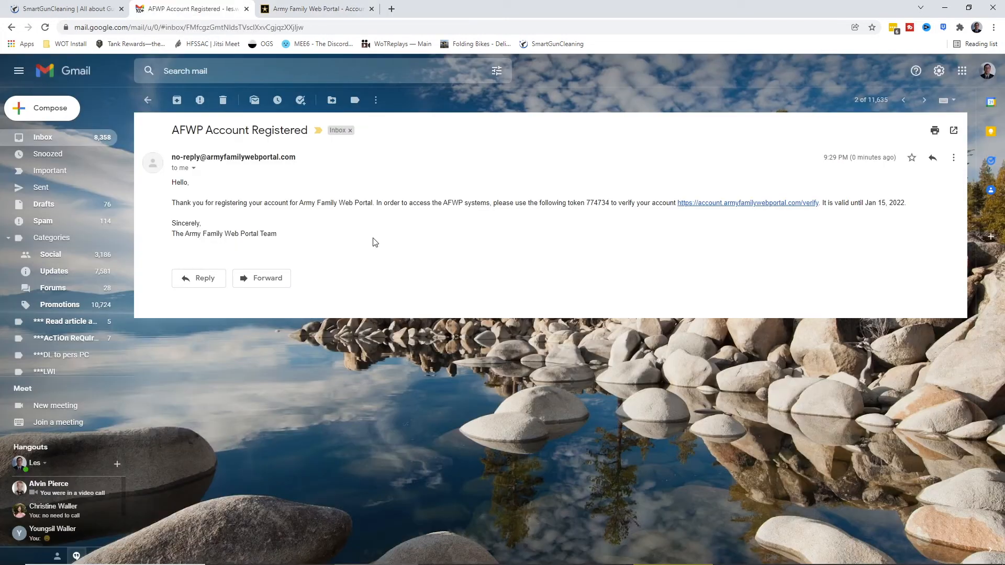
pyautogui.moveTo(385, 240)
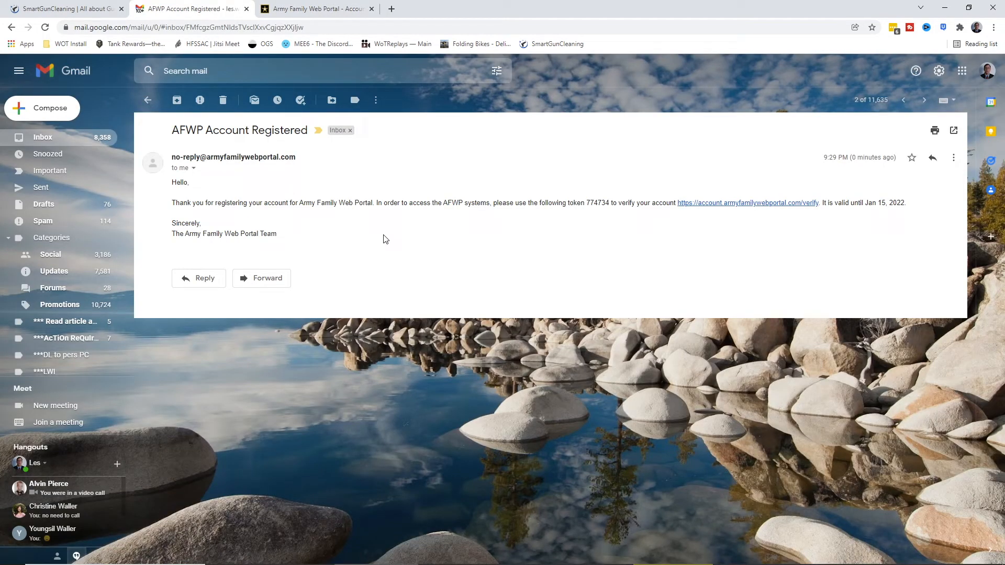
pyautogui.moveTo(727, 206)
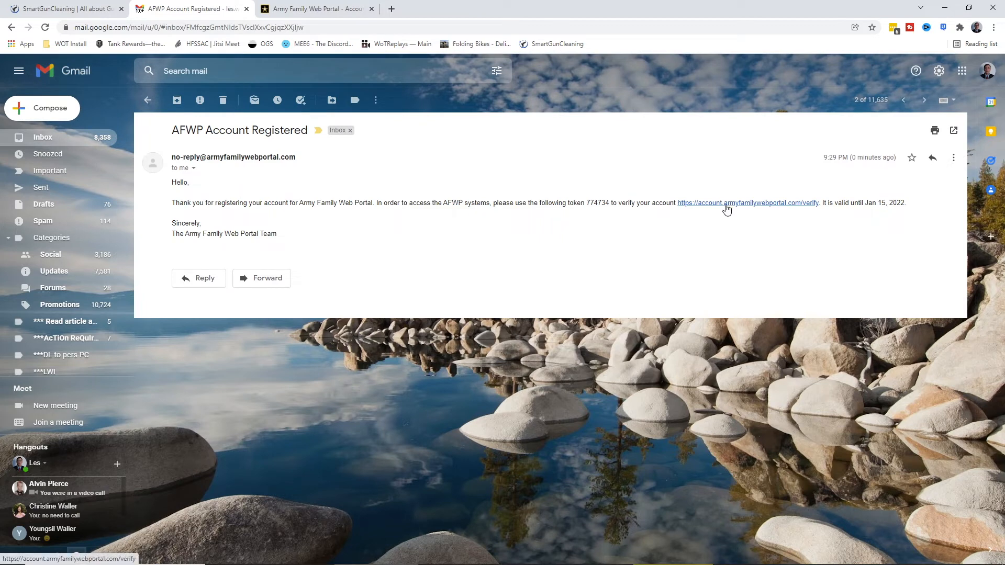
pyautogui.click(748, 203)
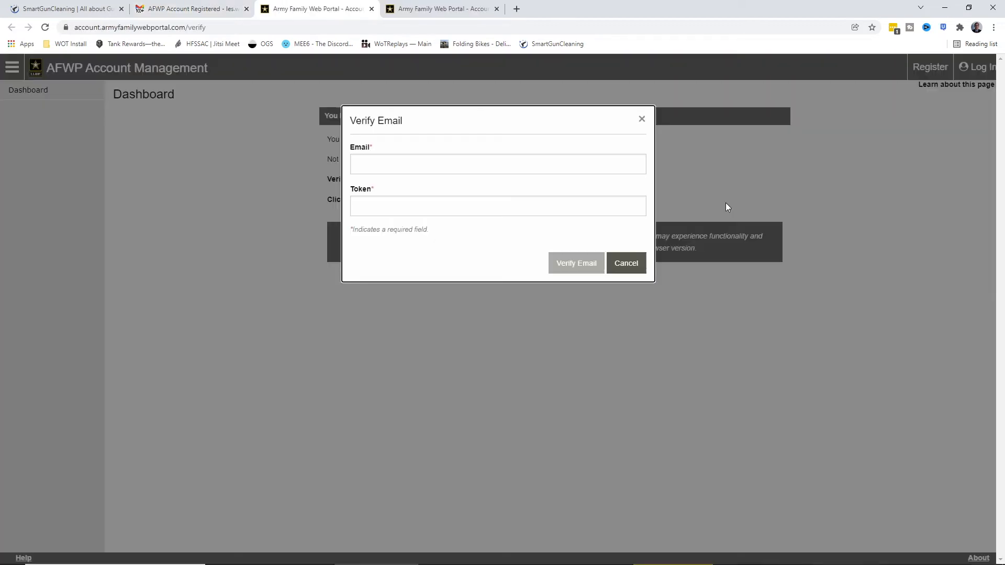
pyautogui.click(575, 263)
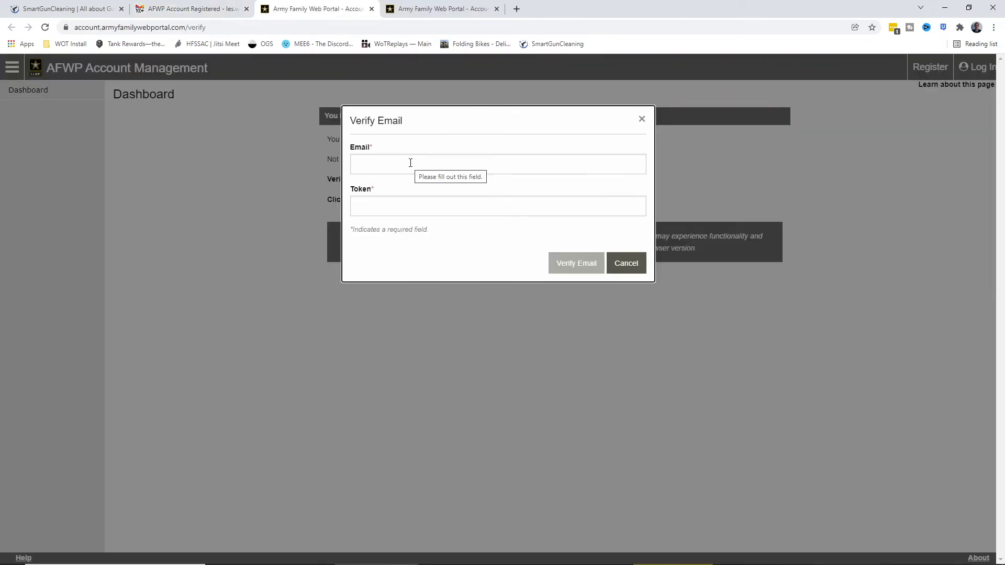
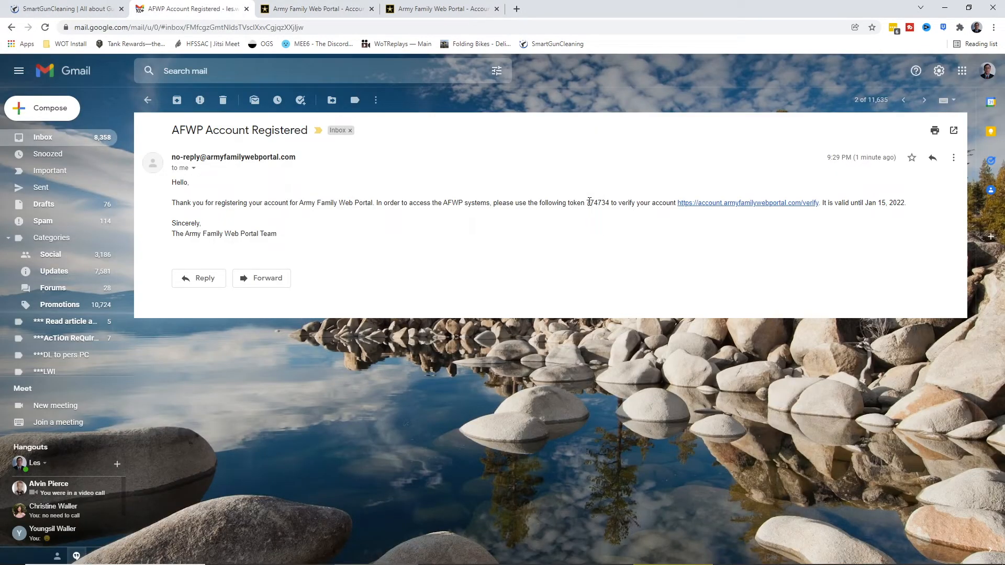
pyautogui.doubleClick(598, 203)
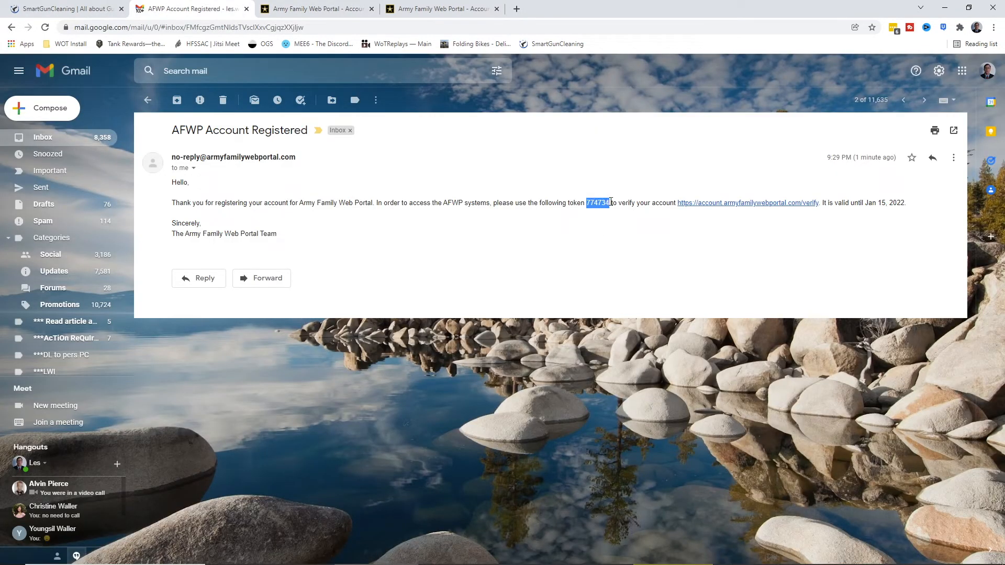
pyautogui.click(314, 8)
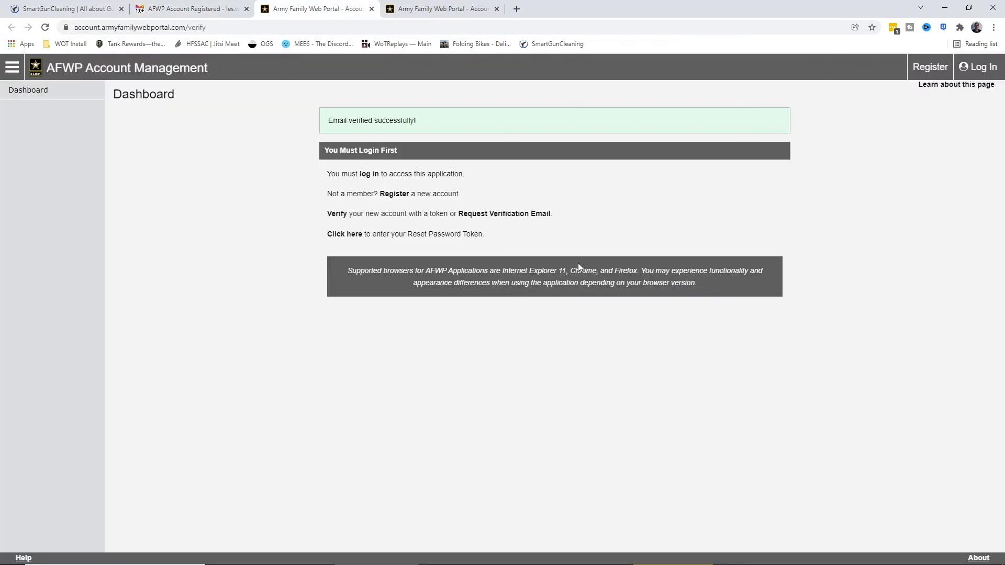
pyautogui.moveTo(170, 226)
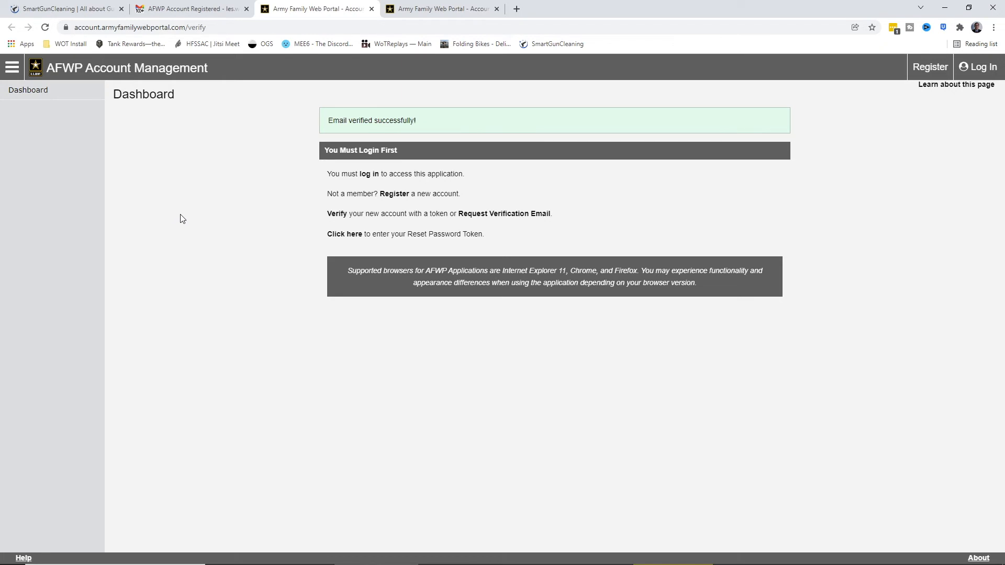
pyautogui.moveTo(229, 211)
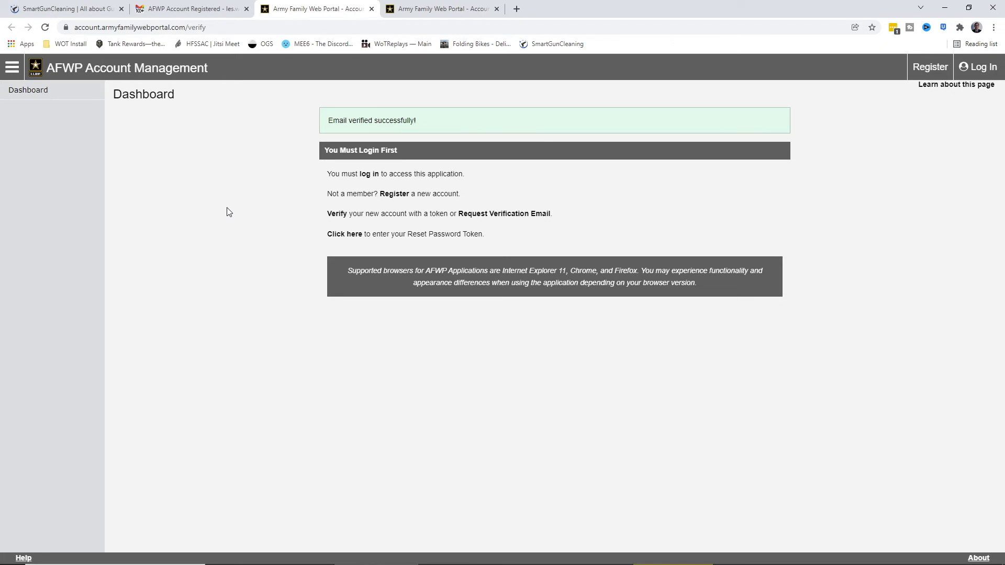
pyautogui.moveTo(311, 194)
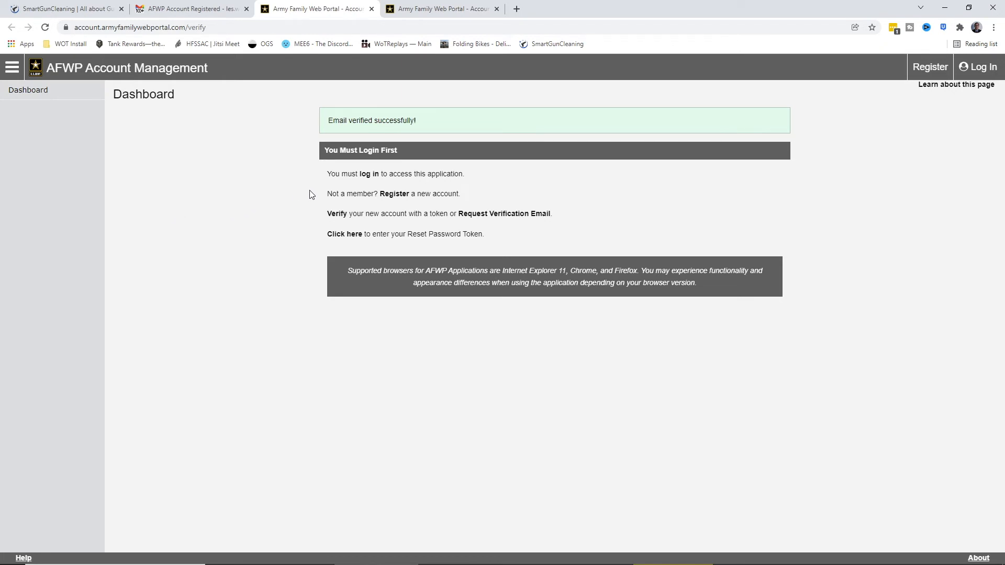
pyautogui.moveTo(368, 174)
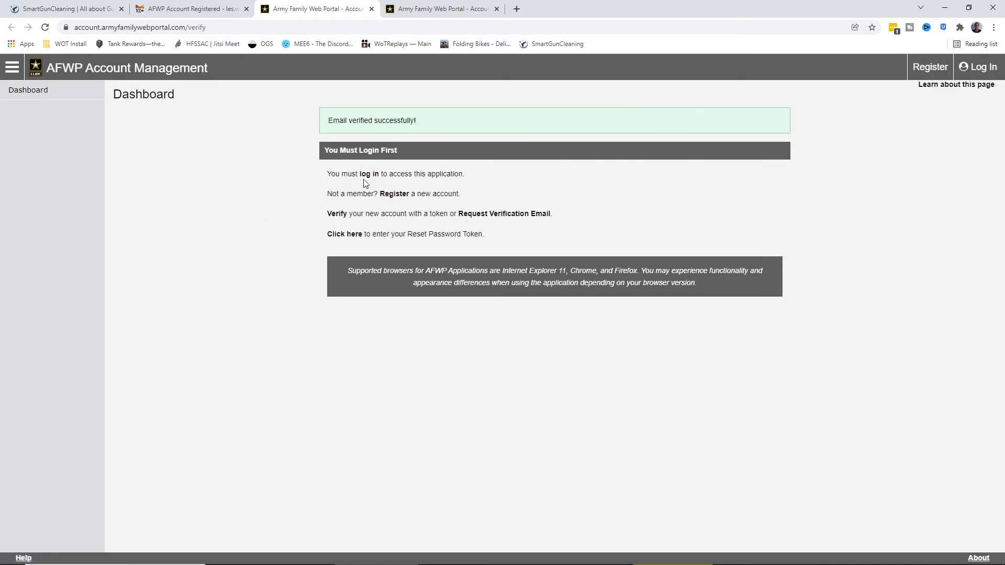
pyautogui.moveTo(368, 174)
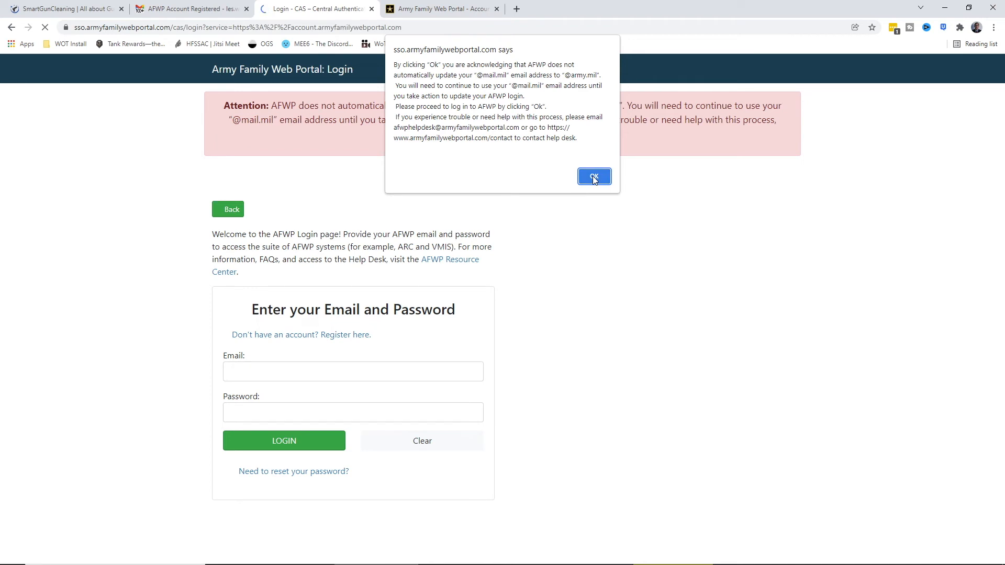
pyautogui.click(594, 177)
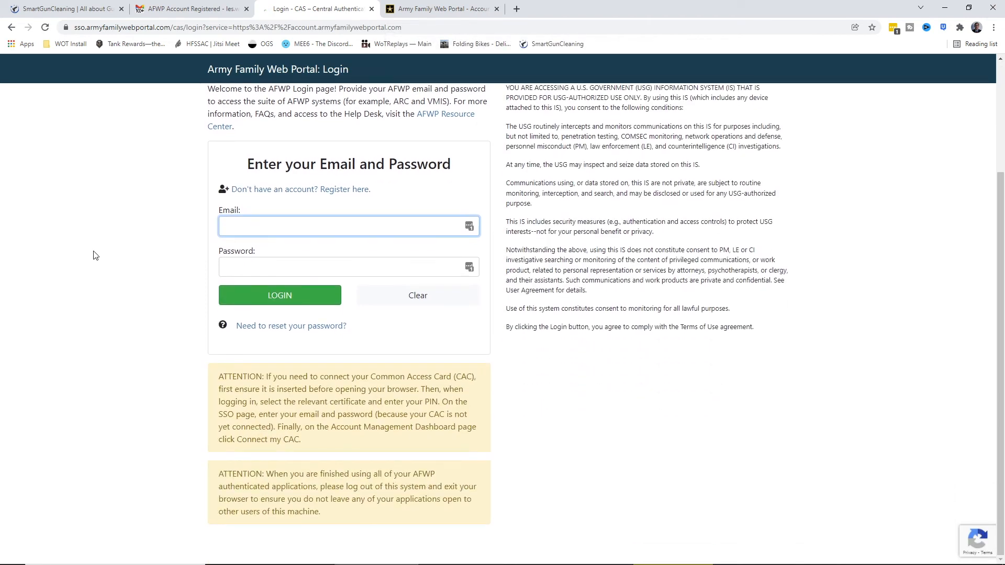
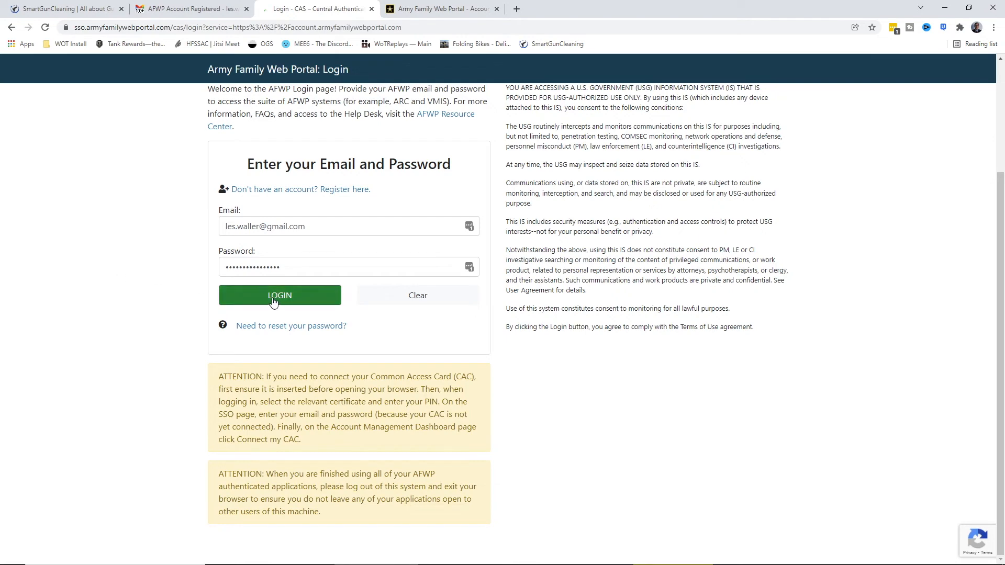
pyautogui.click(279, 295)
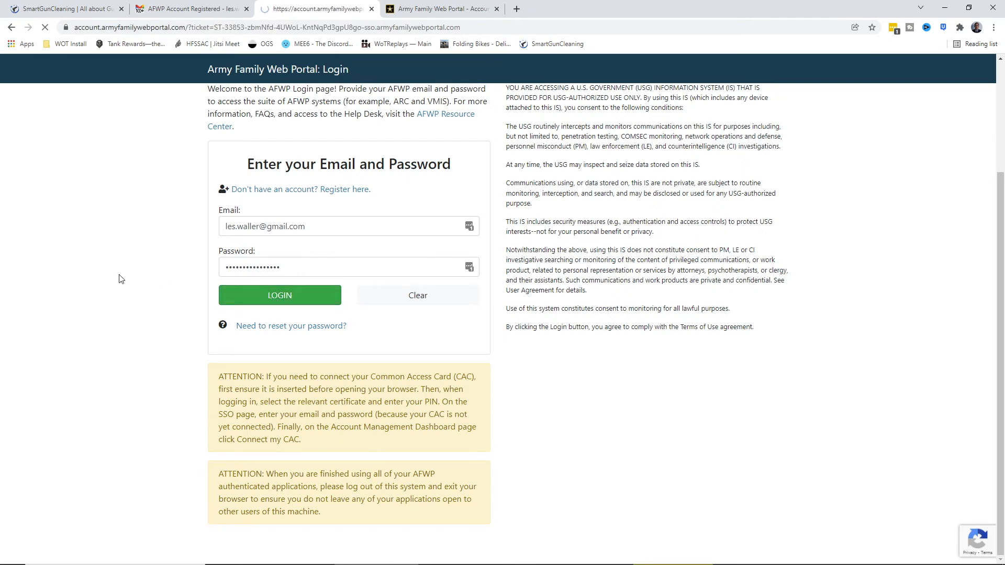
pyautogui.click(279, 295)
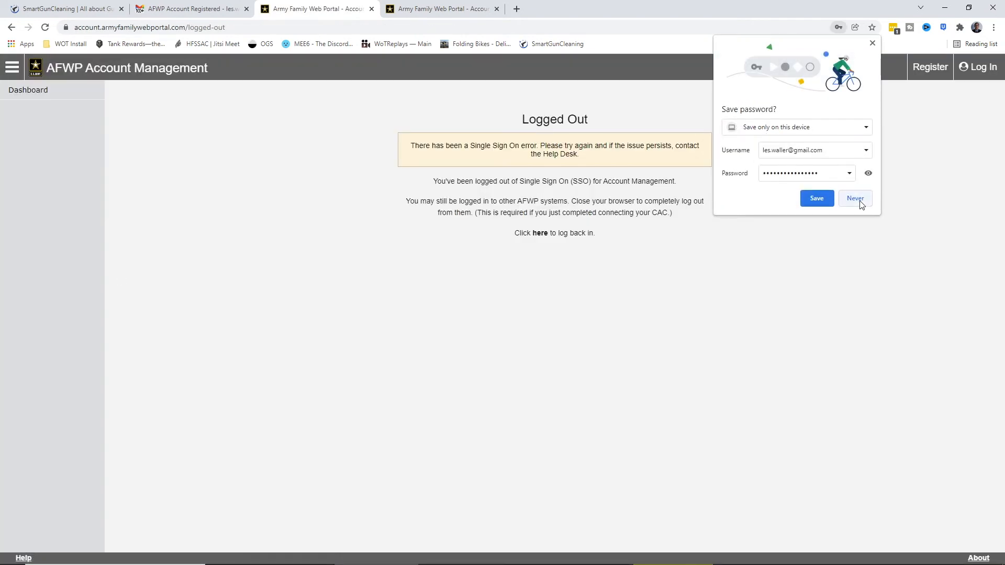
pyautogui.click(855, 198)
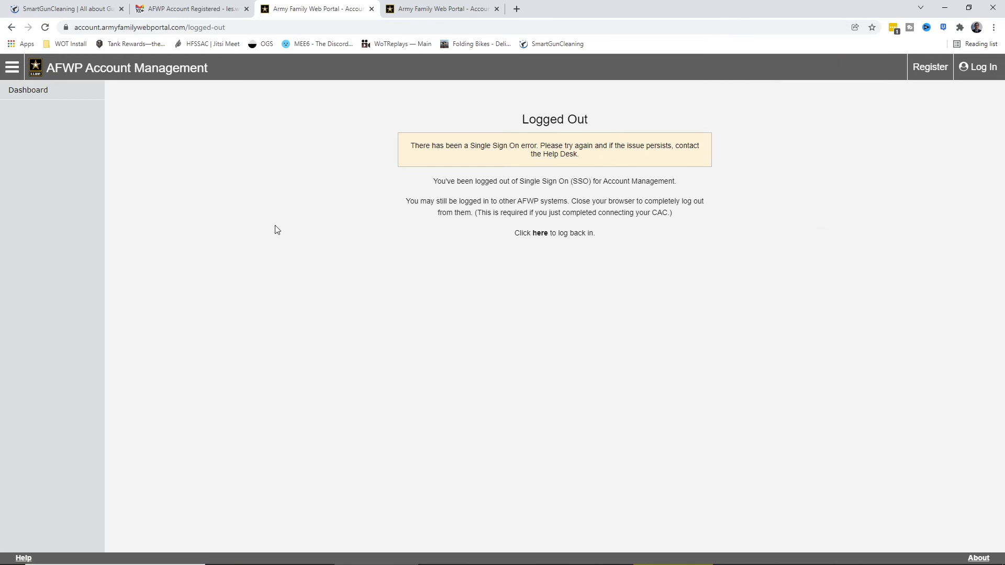
pyautogui.moveTo(286, 220)
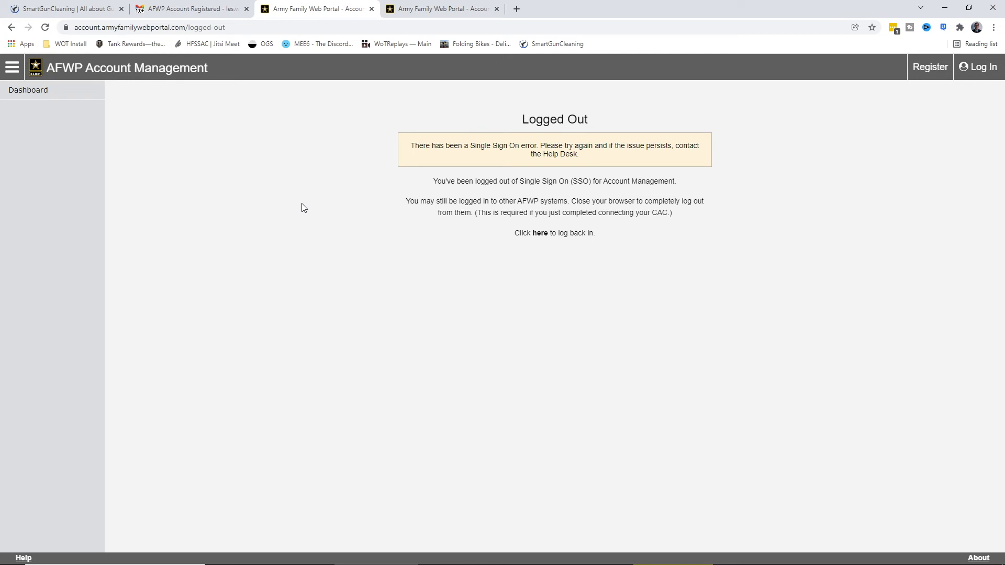
pyautogui.moveTo(540, 233)
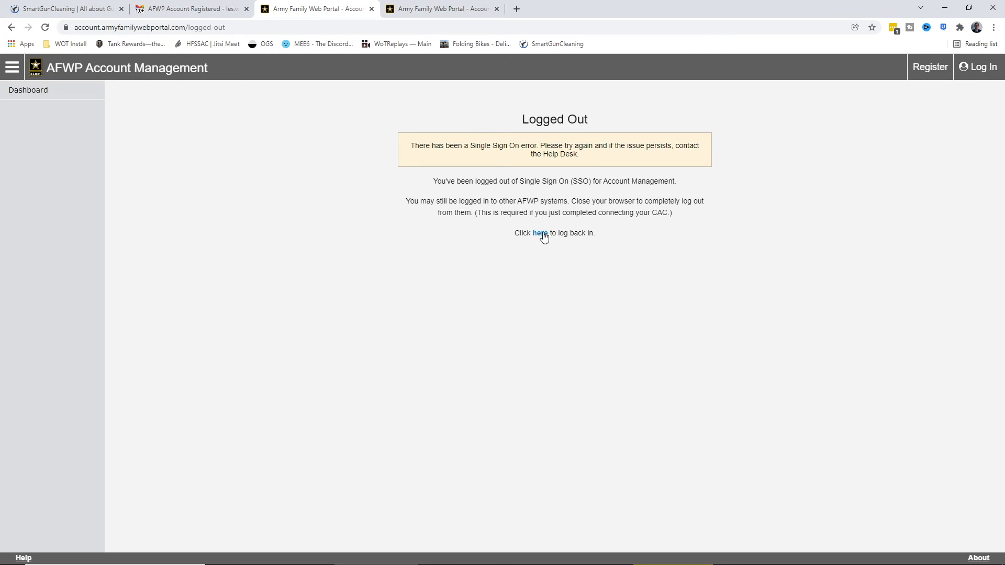
pyautogui.click(540, 233)
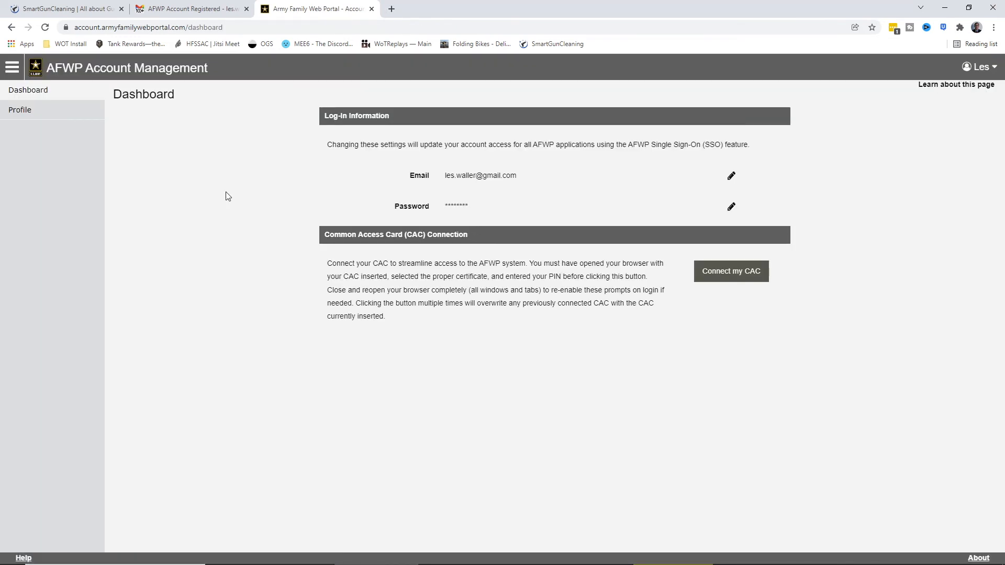
pyautogui.moveTo(236, 198)
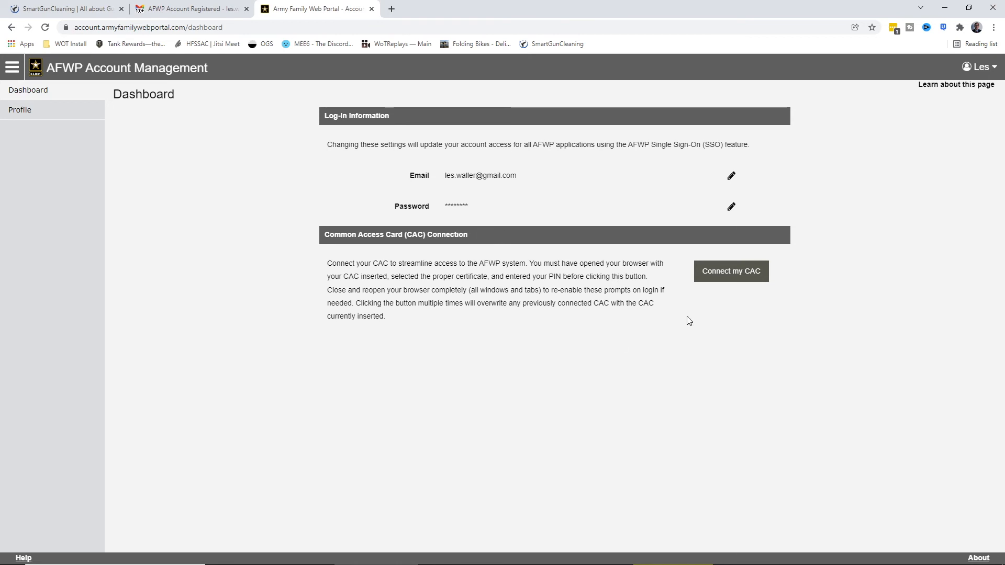
pyautogui.moveTo(223, 272)
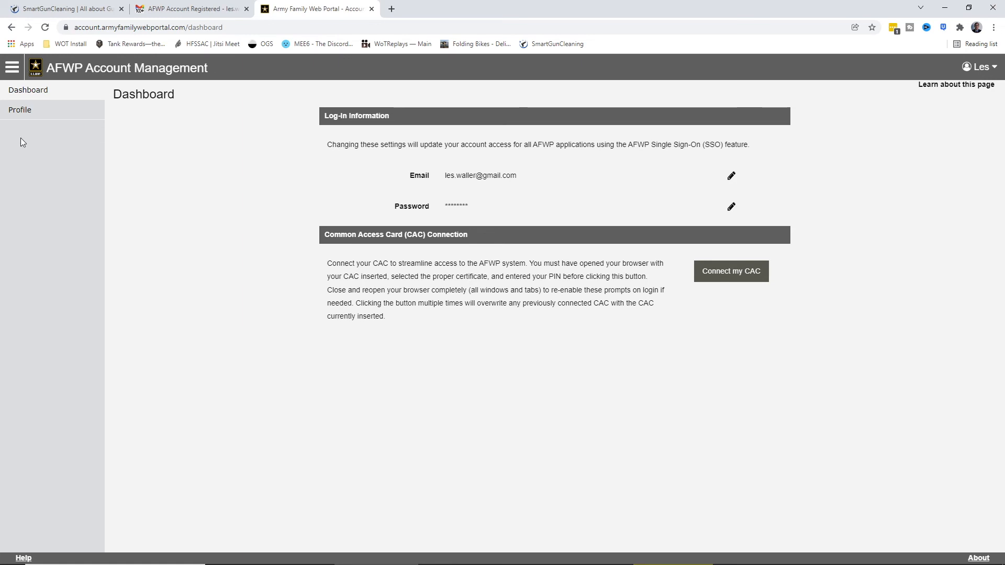
# Choose Volunteer Management Information System from the AFWP systems menu
pyautogui.click(13, 67)
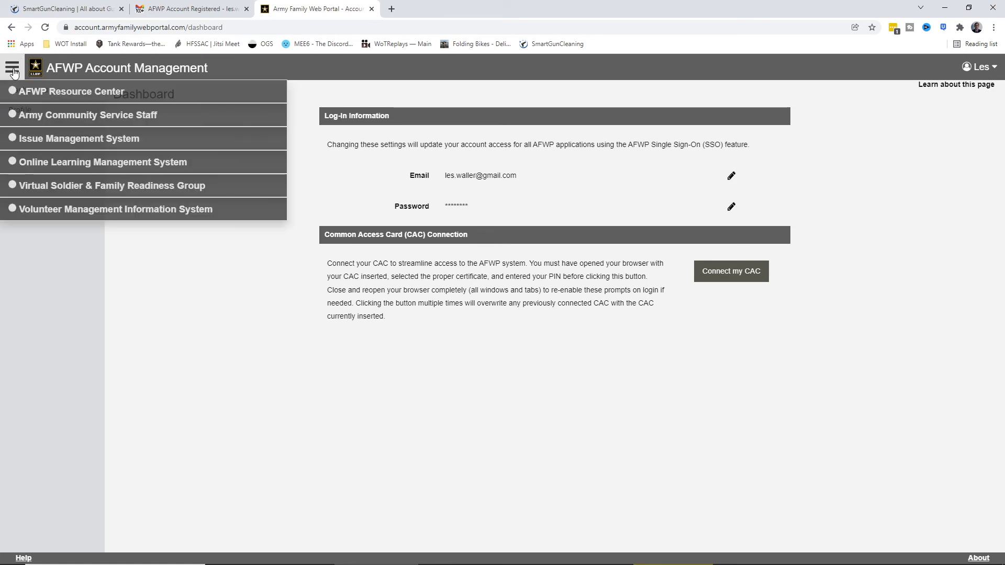
pyautogui.moveTo(64, 213)
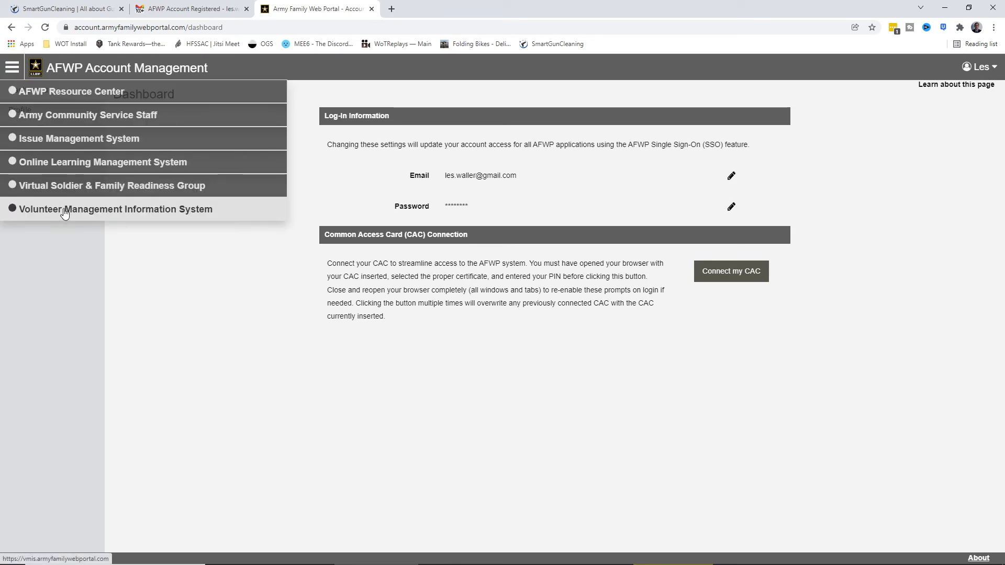
pyautogui.click(115, 209)
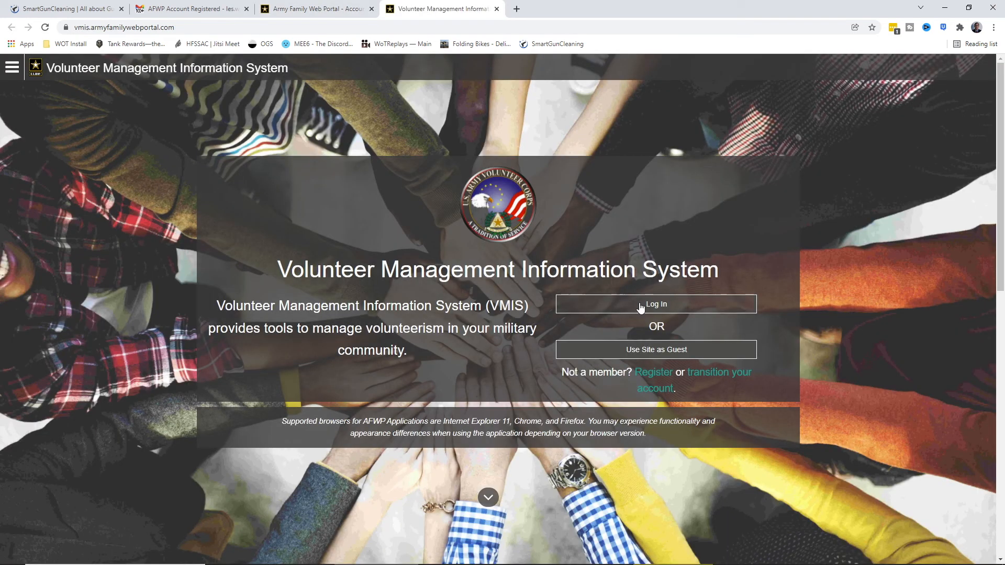
# Log in to VMIS and enter 2 Monday hours for Outdoor Recreation Program Volunteer
pyautogui.click(656, 304)
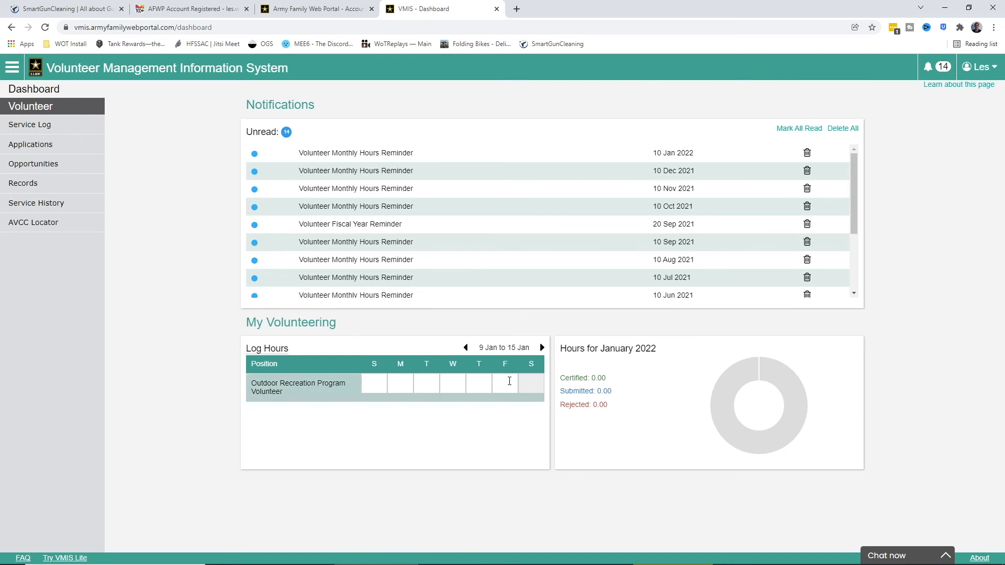
pyautogui.click(427, 383)
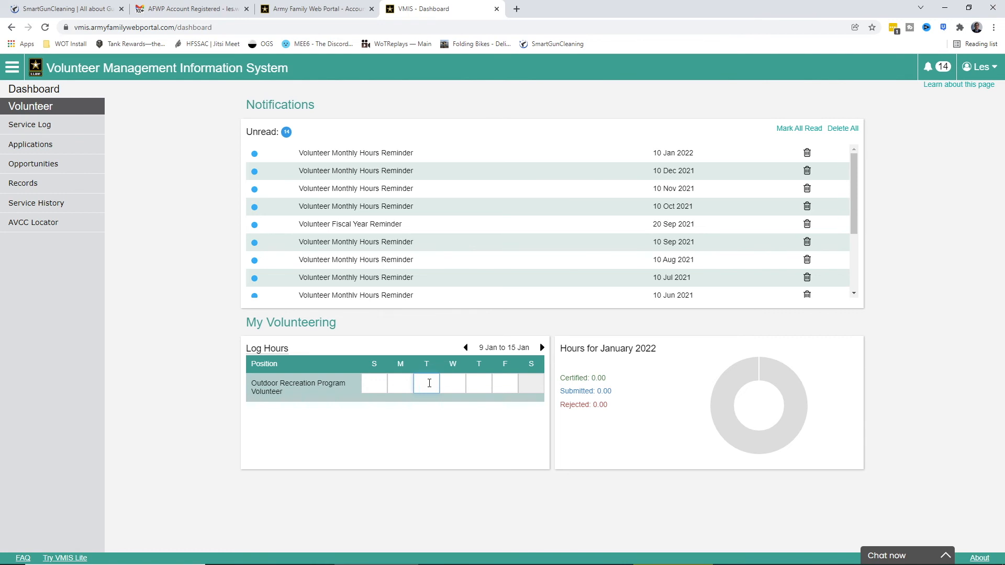
pyautogui.write('2.00')
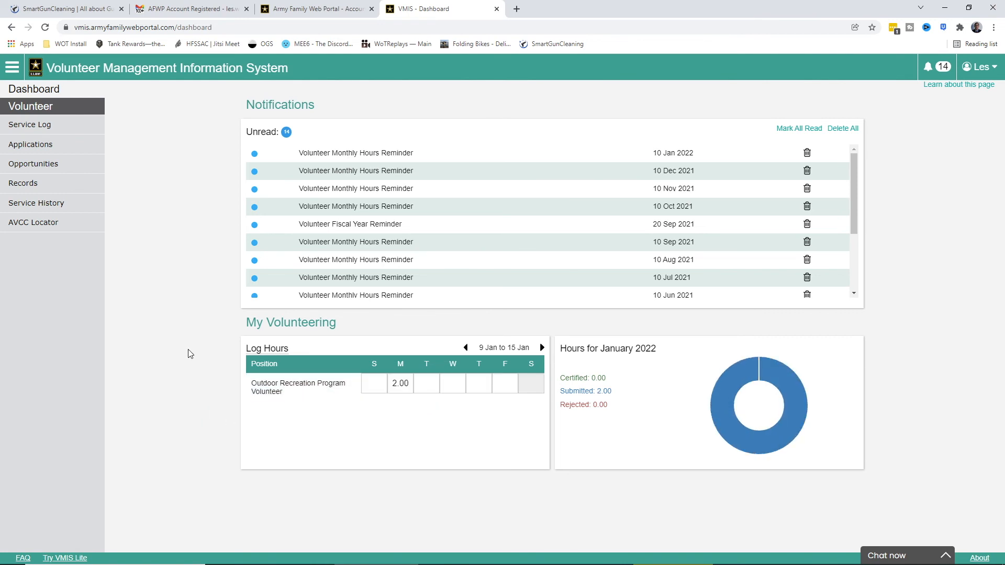
pyautogui.moveTo(183, 336)
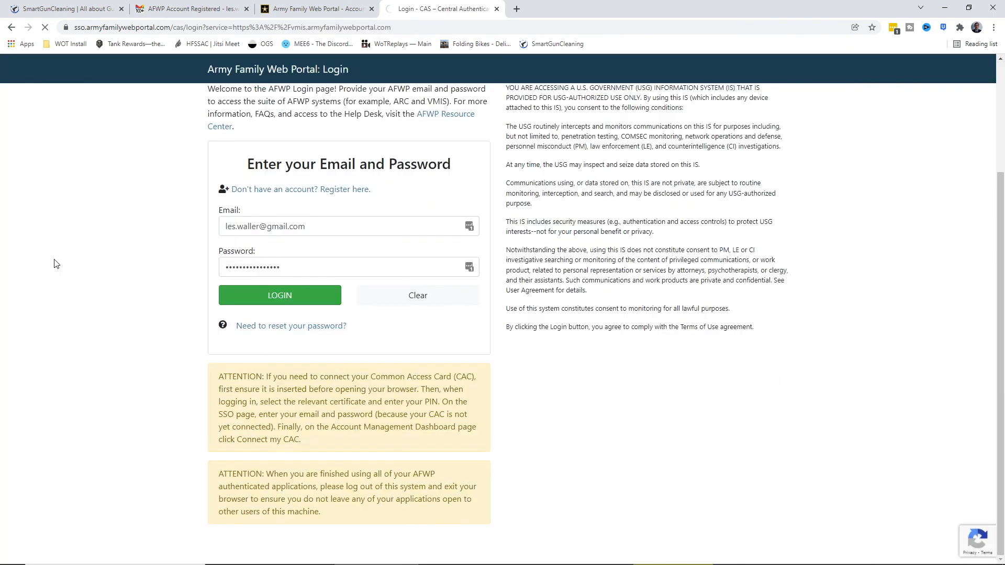
pyautogui.click(279, 295)
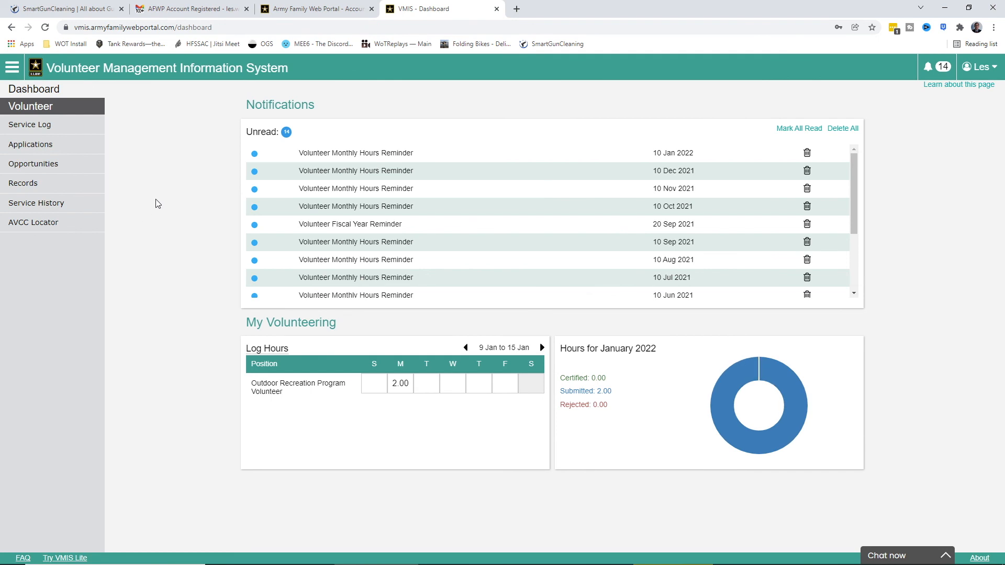
pyautogui.moveTo(160, 221)
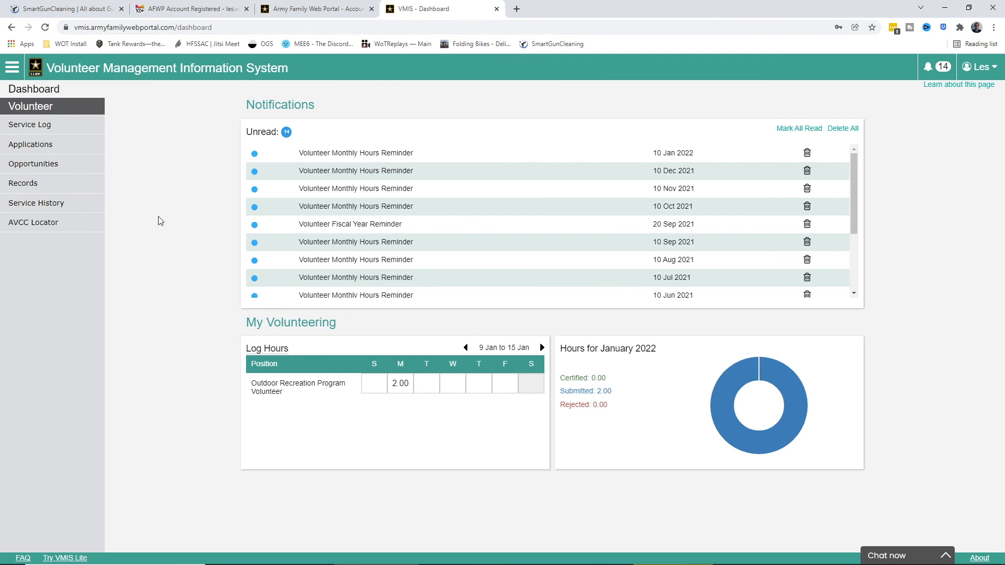
pyautogui.moveTo(187, 214)
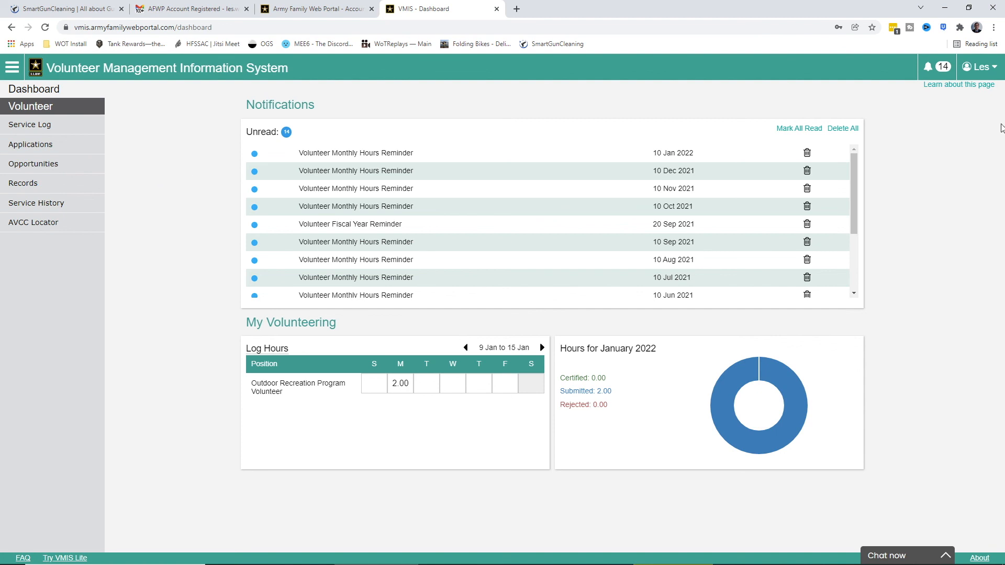
pyautogui.moveTo(953, 148)
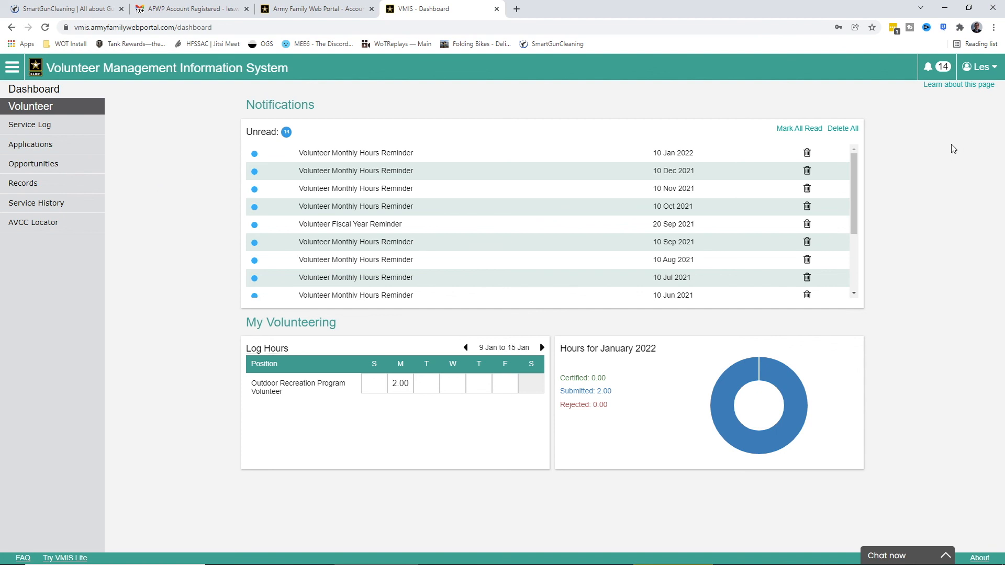